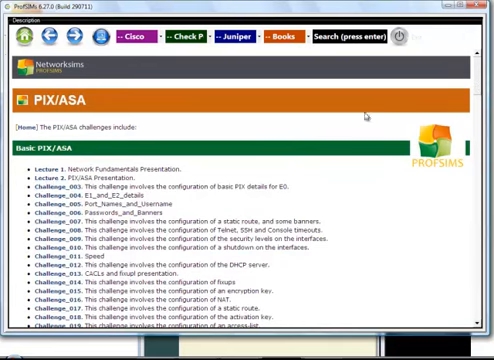
Assign e0 the address 201.153.199.6 255.255.255.248 and bring it up with no shutdown
scroll("down", 3)
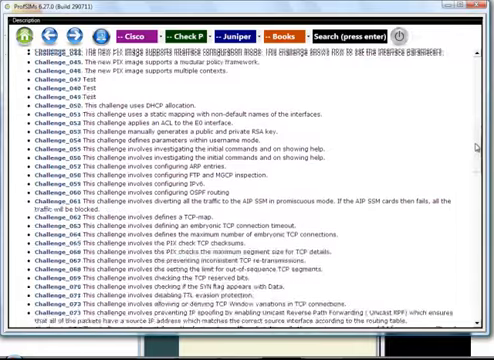
scroll("up", 3)
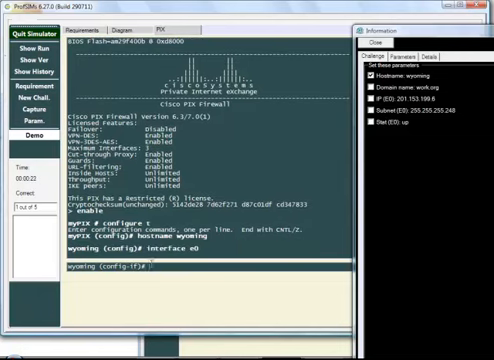
type("ip address")
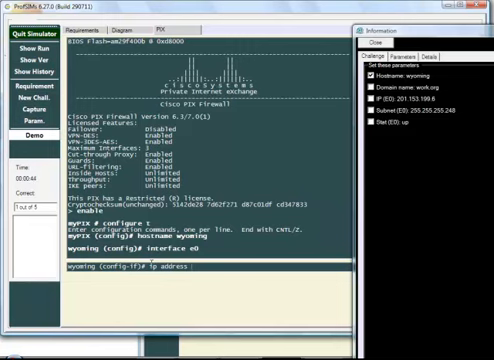
type("201.153")
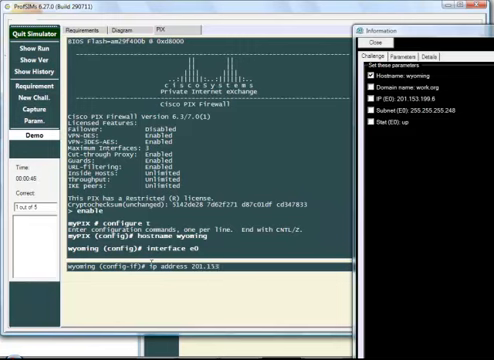
type(".199.6")
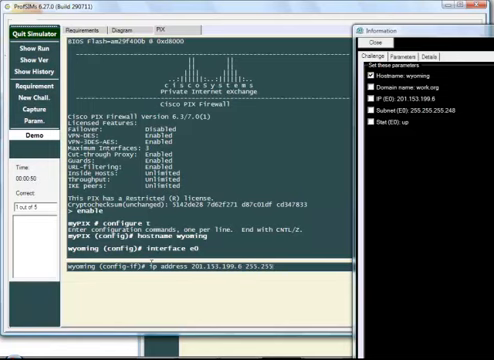
type("255.255.255.248")
type("no shu")
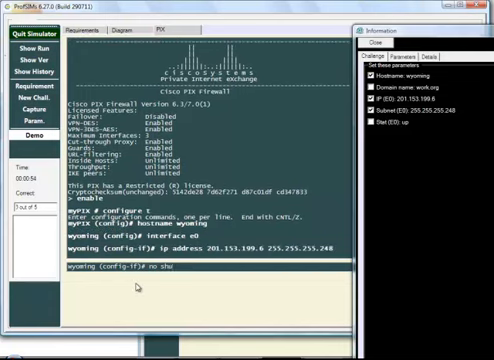
type("tdown")
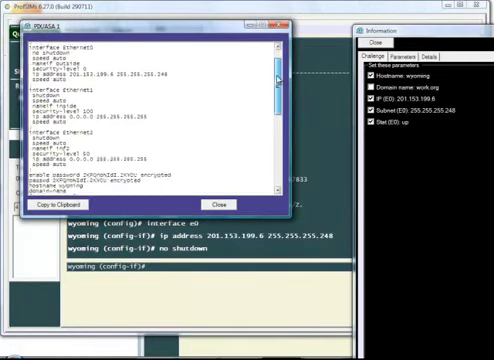
Scroll through the running configuration and the challenge requirements text
scroll("up", 3)
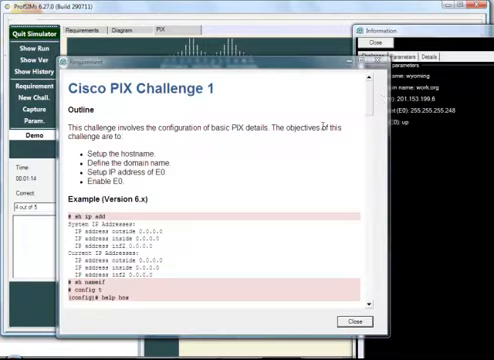
scroll("down", 3)
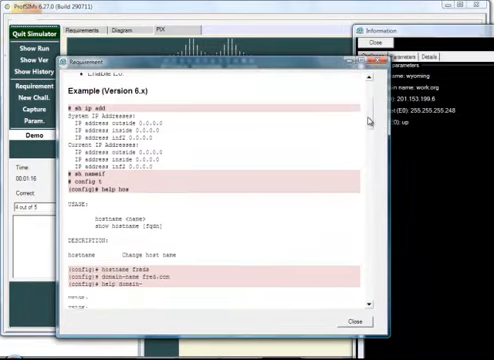
scroll("down", 3)
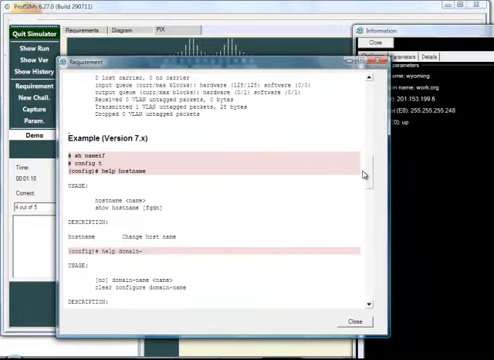
scroll("up", 3)
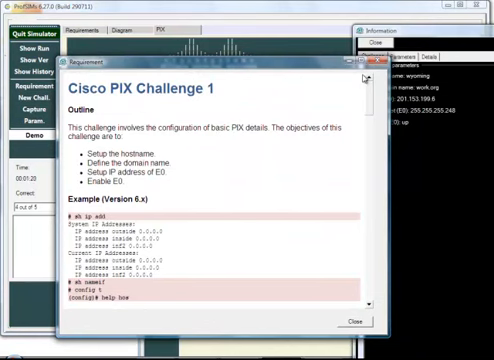
scroll("down", 3)
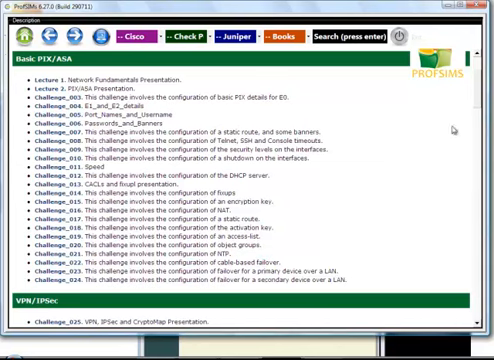
Scroll down to the ASDM section and launch Challenge_102 for basic interface setup
scroll("down", 3)
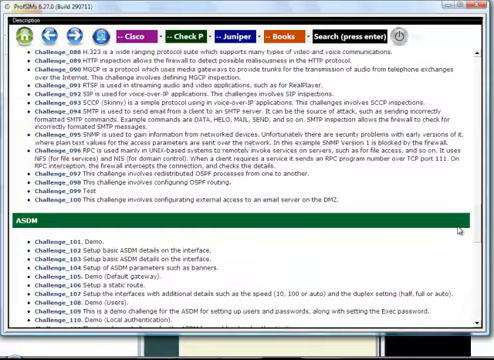
scroll("down", 3)
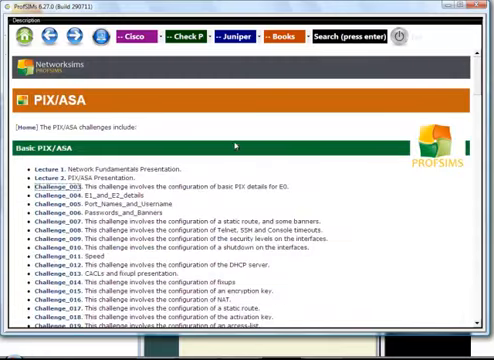
scroll("down", 3)
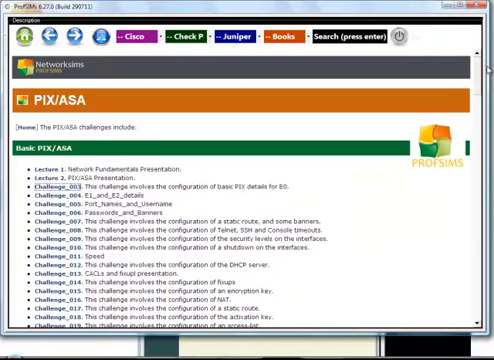
scroll("down", 3)
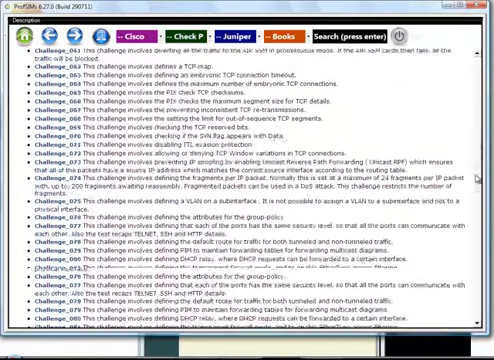
scroll("down", 3)
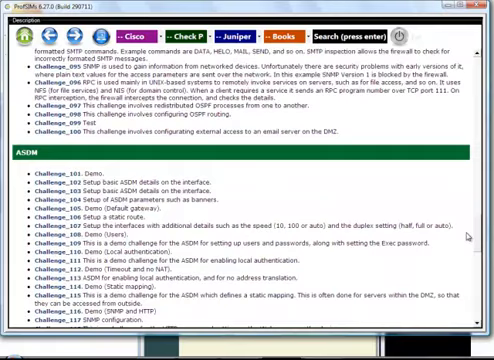
scroll("down", 3)
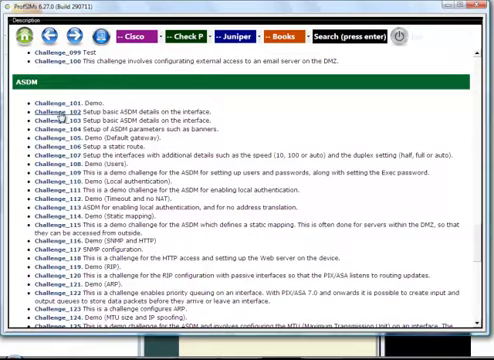
left_click(54, 118)
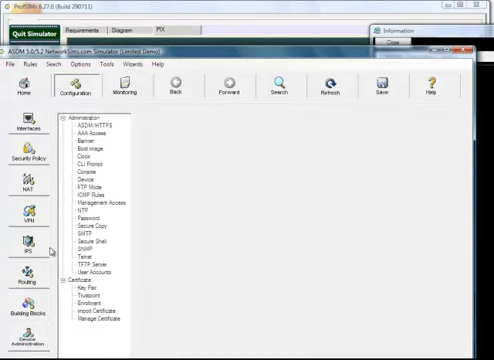
mouse_move(103, 150)
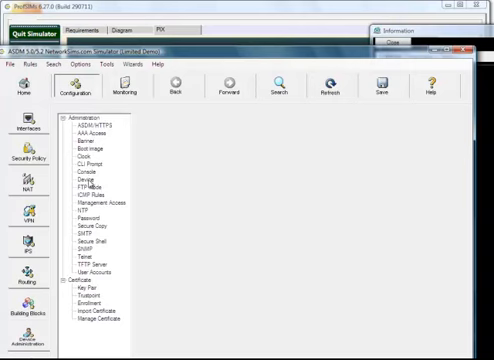
Show the Interfaces table in the ASDM Configuration view
left_click(81, 179)
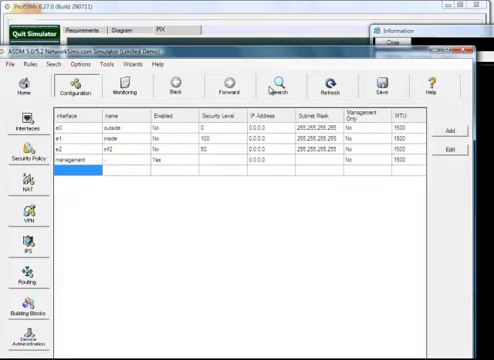
Edit interface e0, entering name maine and static IP 155.62.70.10
left_click(75, 128)
type("155.62.70.10")
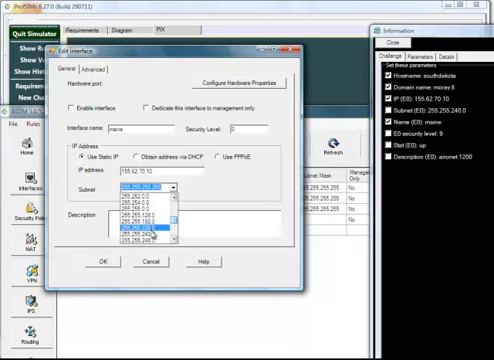
Apply mask 255.255.240.0 to e0, then set security level 9 and enable it
left_click(145, 232)
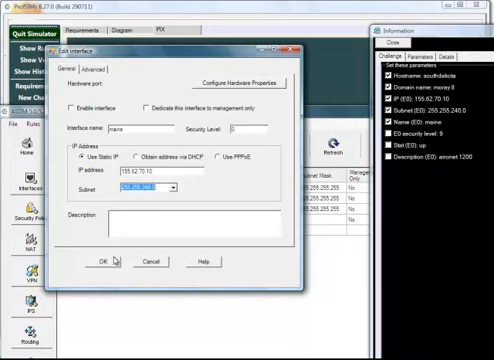
left_click(99, 262)
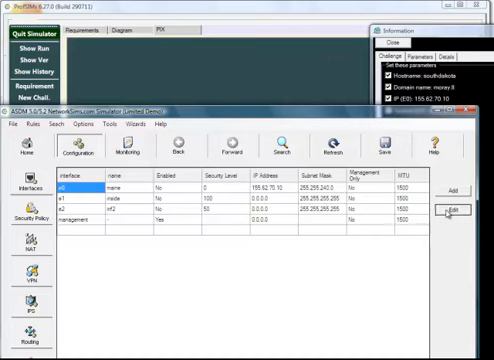
left_click(452, 211)
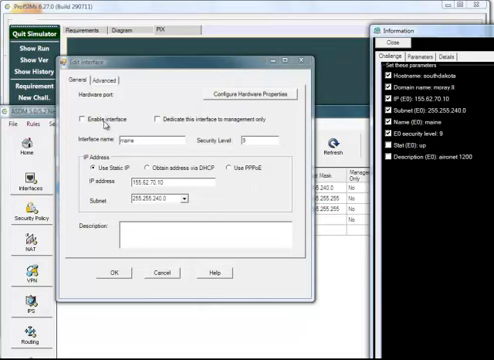
left_click(87, 118)
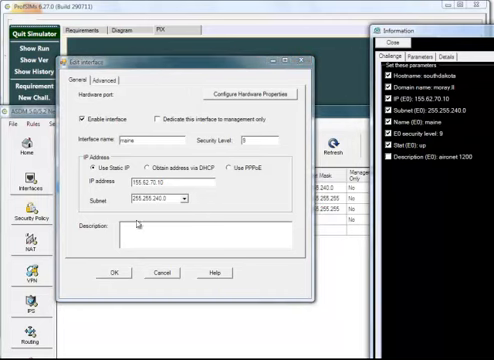
left_click(111, 272)
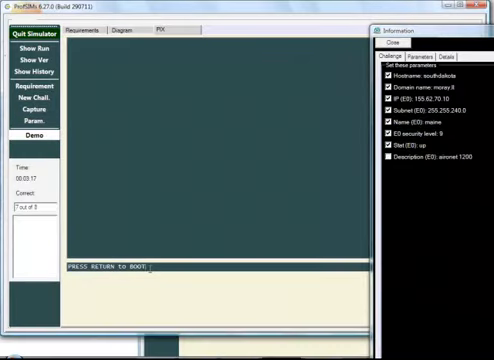
Boot the PIX console with Enter and enter show running
key("Return")
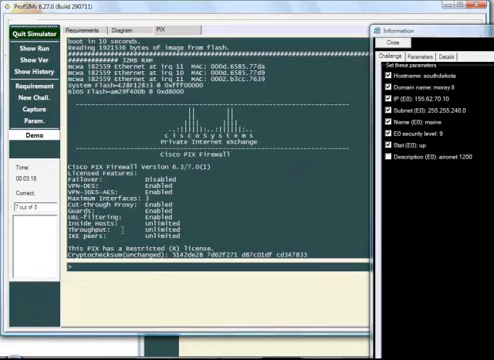
type("show running")
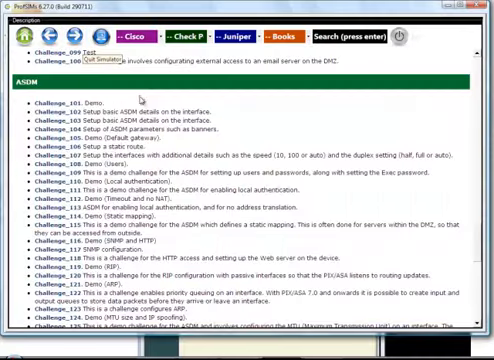
Scroll to the end of the catalogue showing the PIX/ASA and ASDM demos
scroll("down", 3)
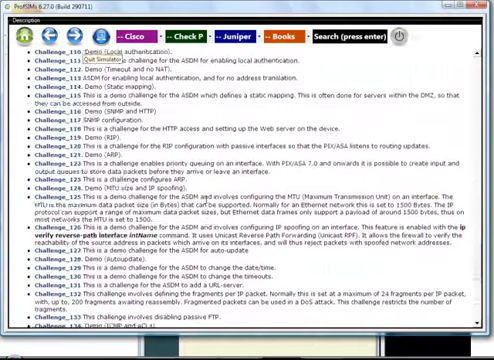
scroll("down", 3)
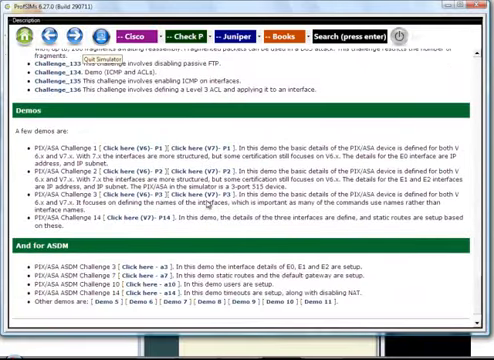
scroll("down", 3)
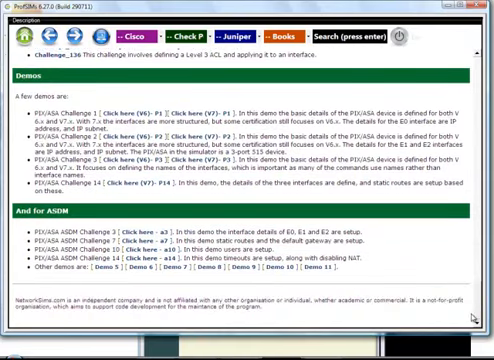